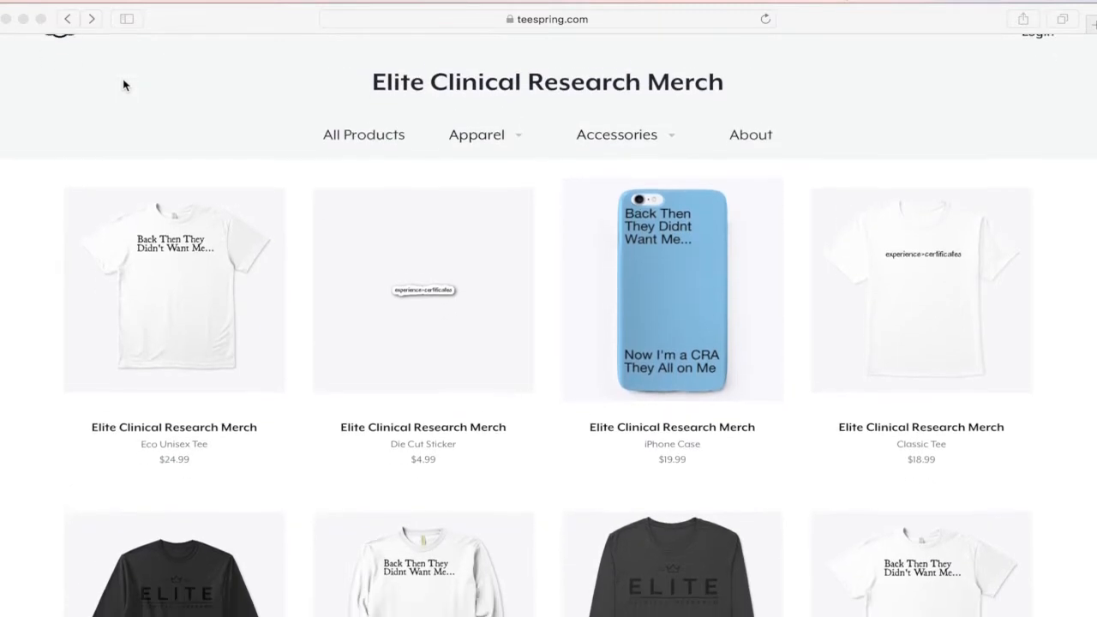
# - Browse the Classic Tee, Women's Flowy Long Sleeve, Premium Long Sleeve and orange iPhone Case variants
pyautogui.scroll(-3)
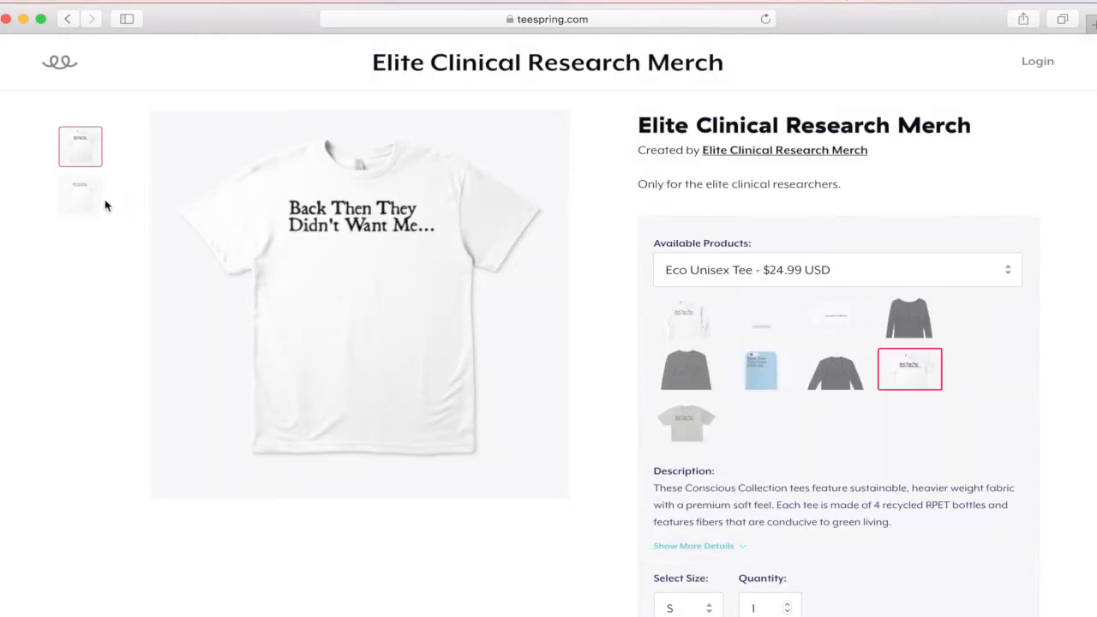
pyautogui.click(79, 195)
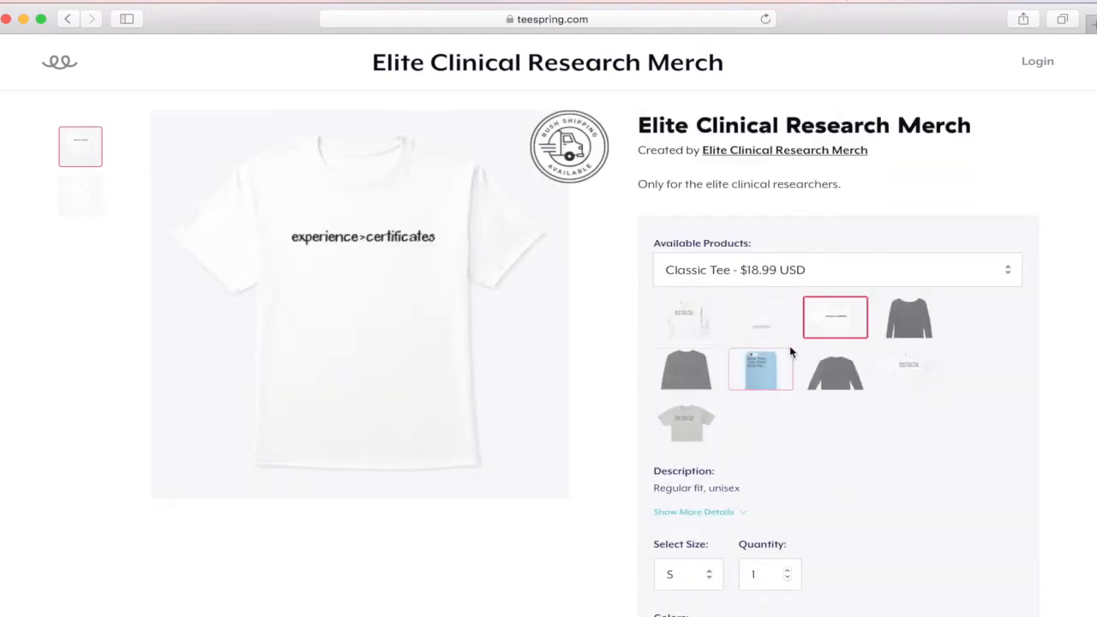
pyautogui.click(911, 318)
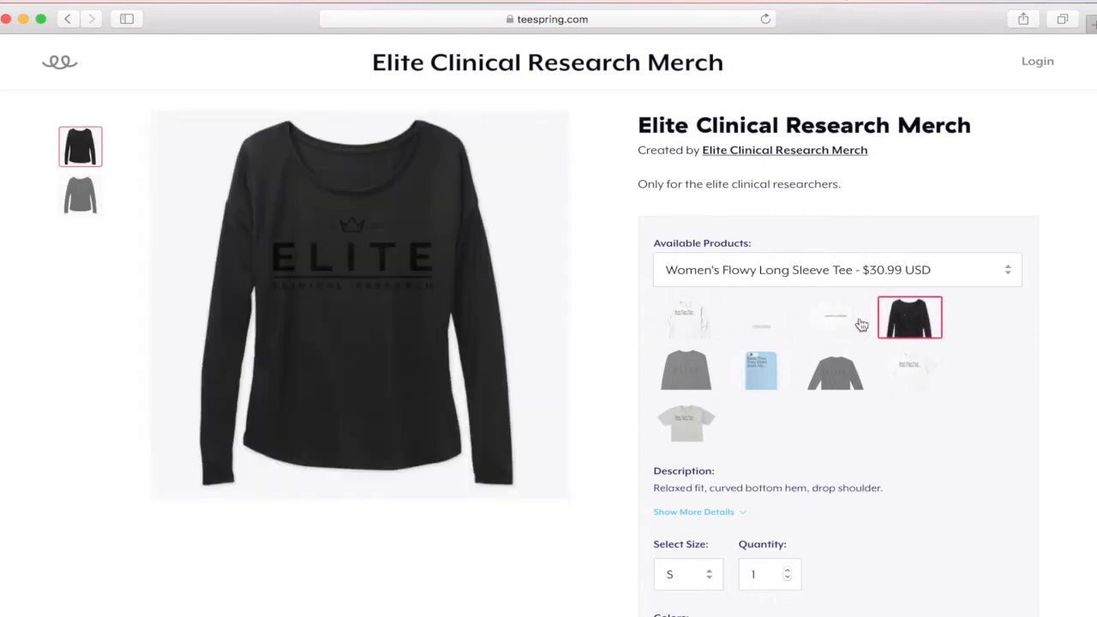
pyautogui.click(686, 371)
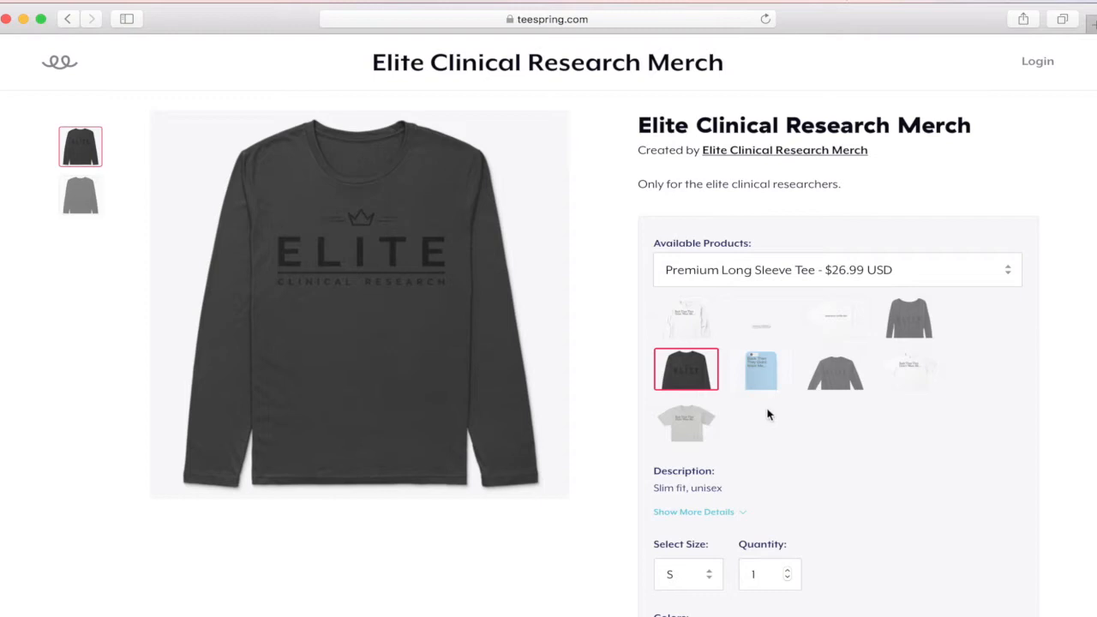
pyautogui.click(761, 370)
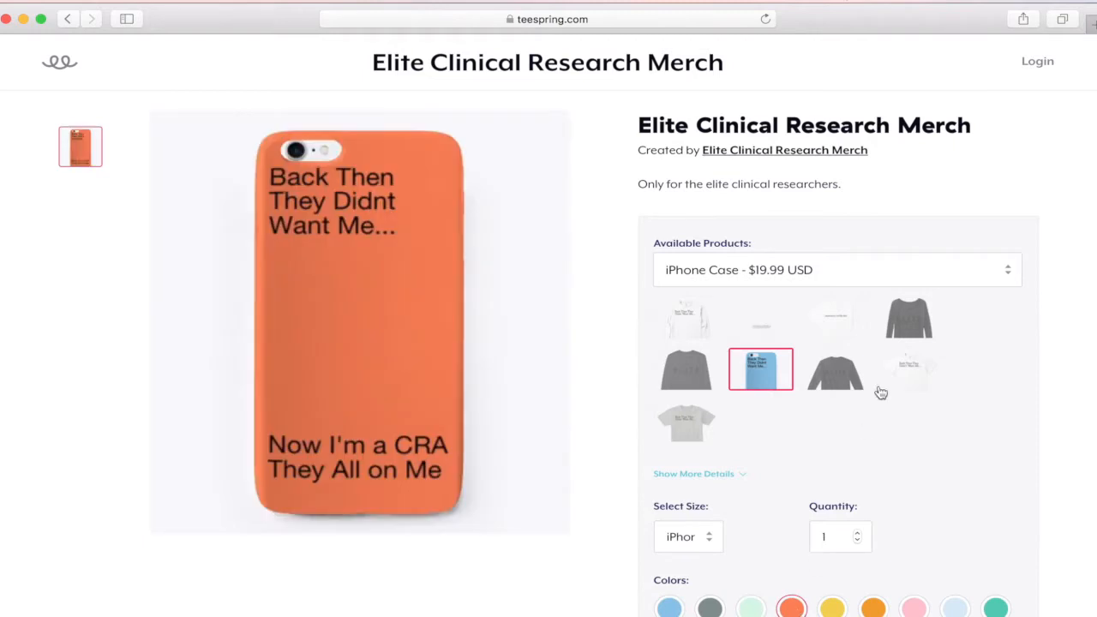
# - View the Eco Unisex Tee's back print, then the grey Premium Tee's back print and its colour options
pyautogui.click(912, 369)
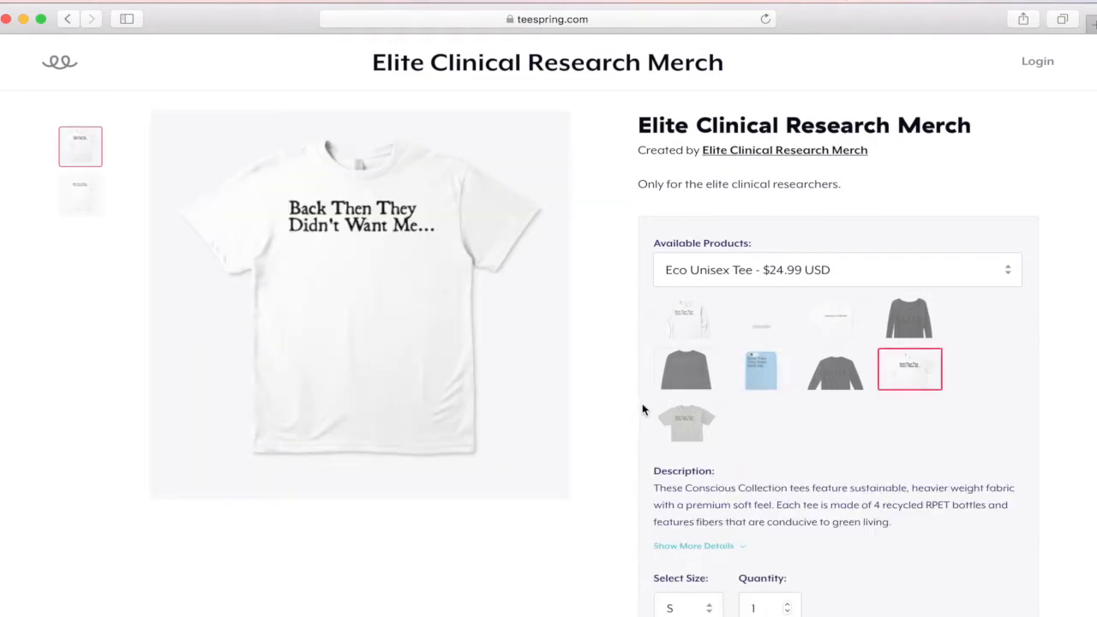
pyautogui.click(79, 196)
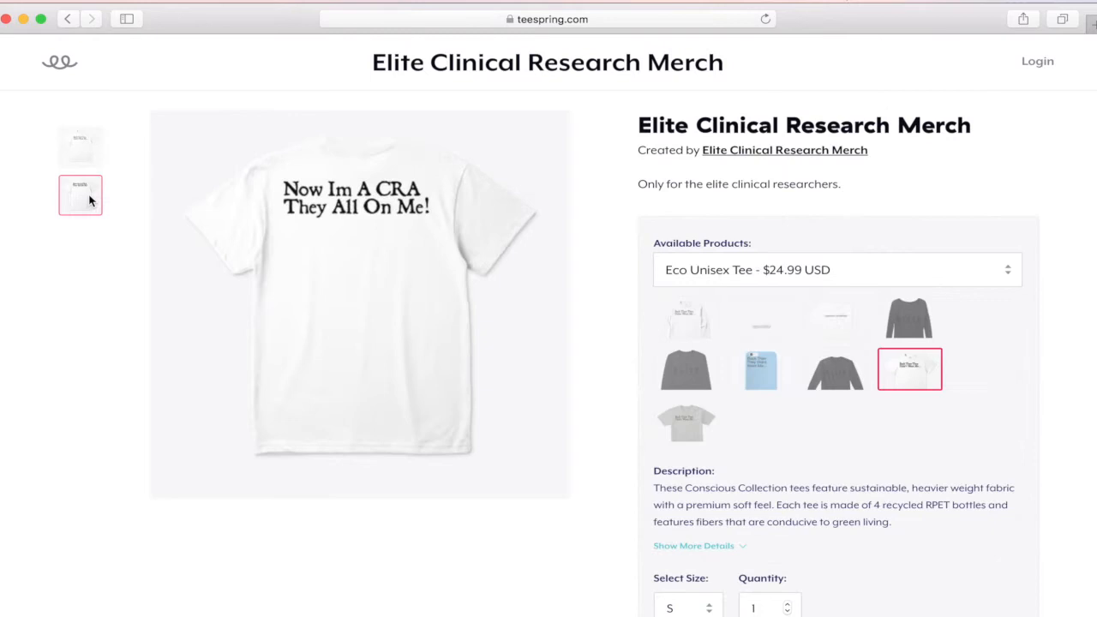
pyautogui.moveTo(760, 429)
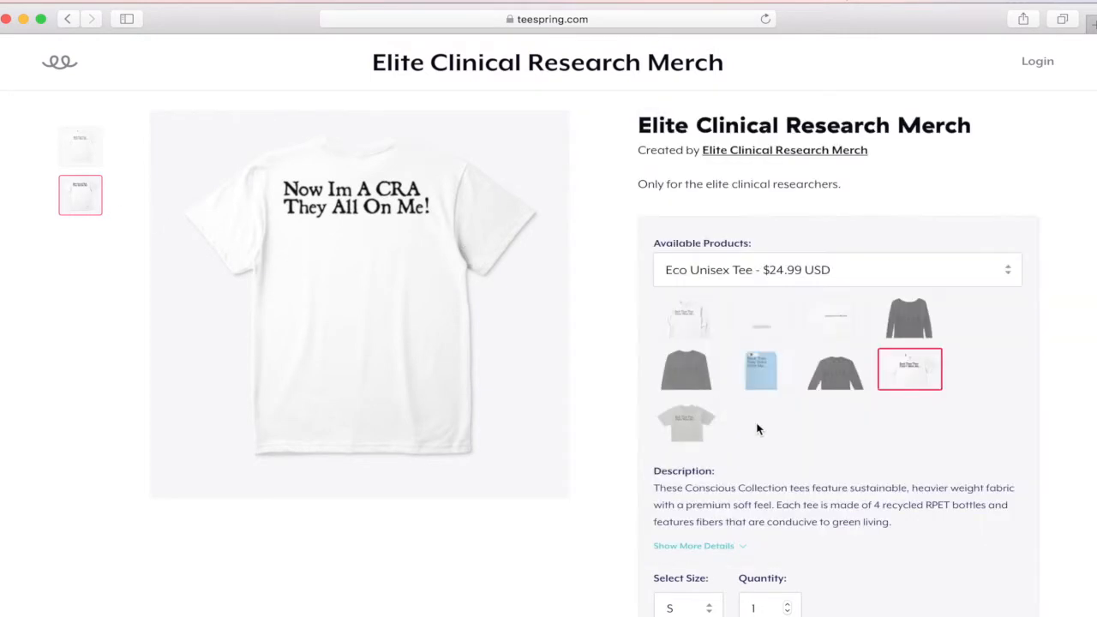
pyautogui.click(686, 422)
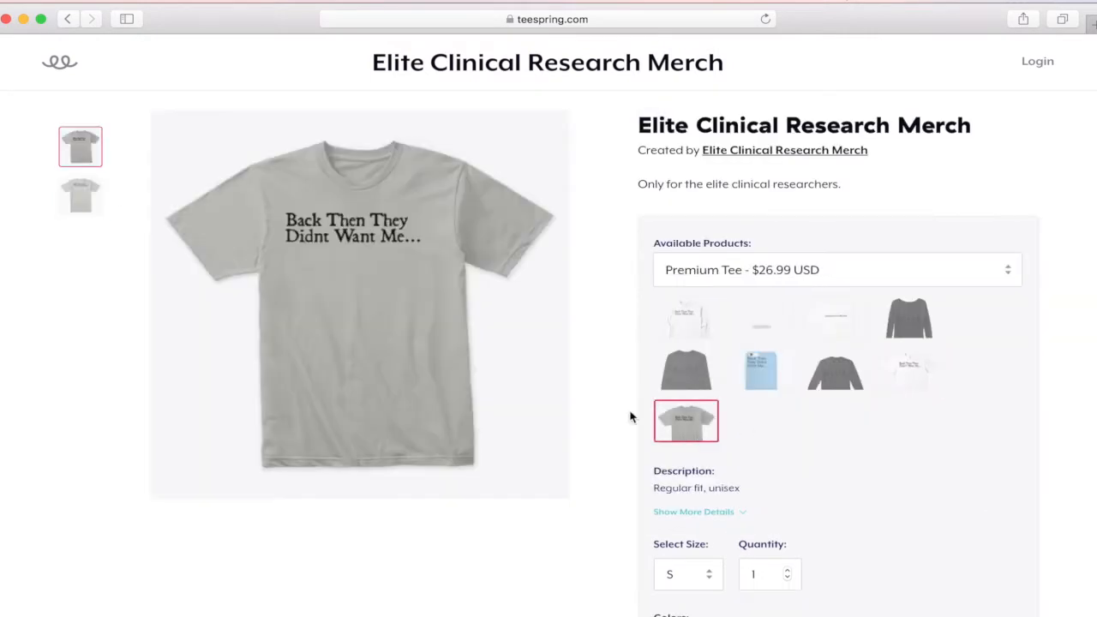
pyautogui.click(80, 196)
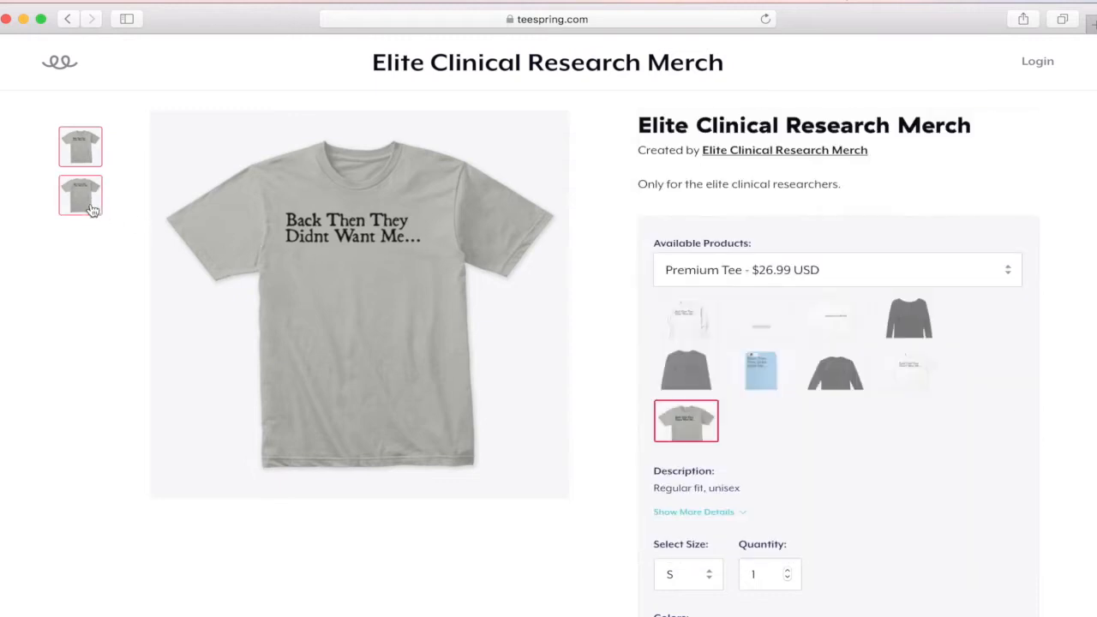
pyautogui.click(79, 195)
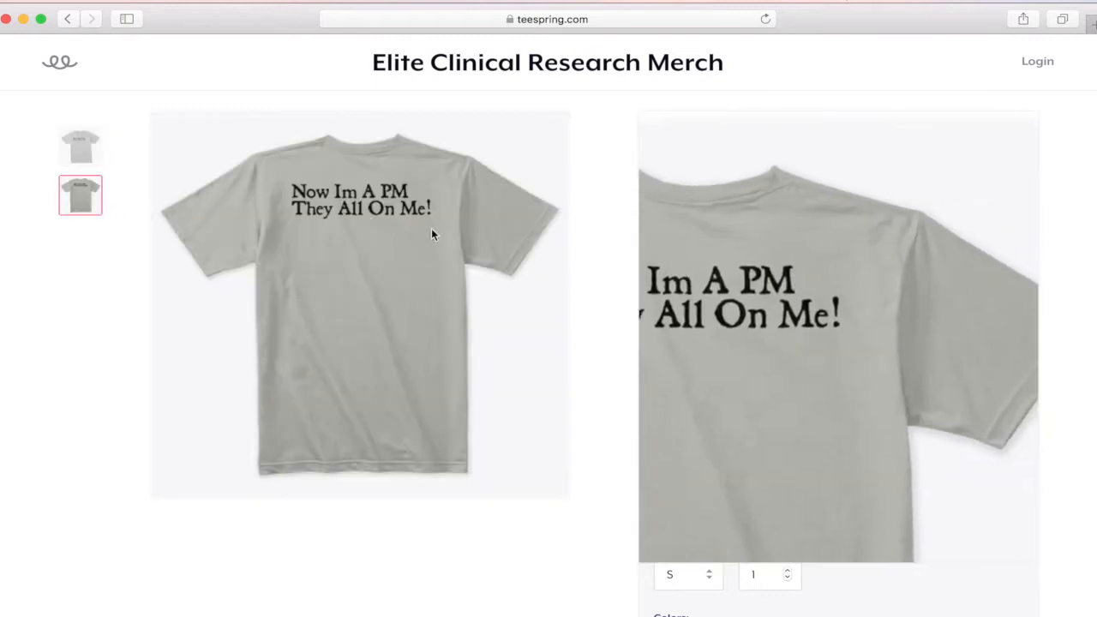
pyautogui.scroll(-3)
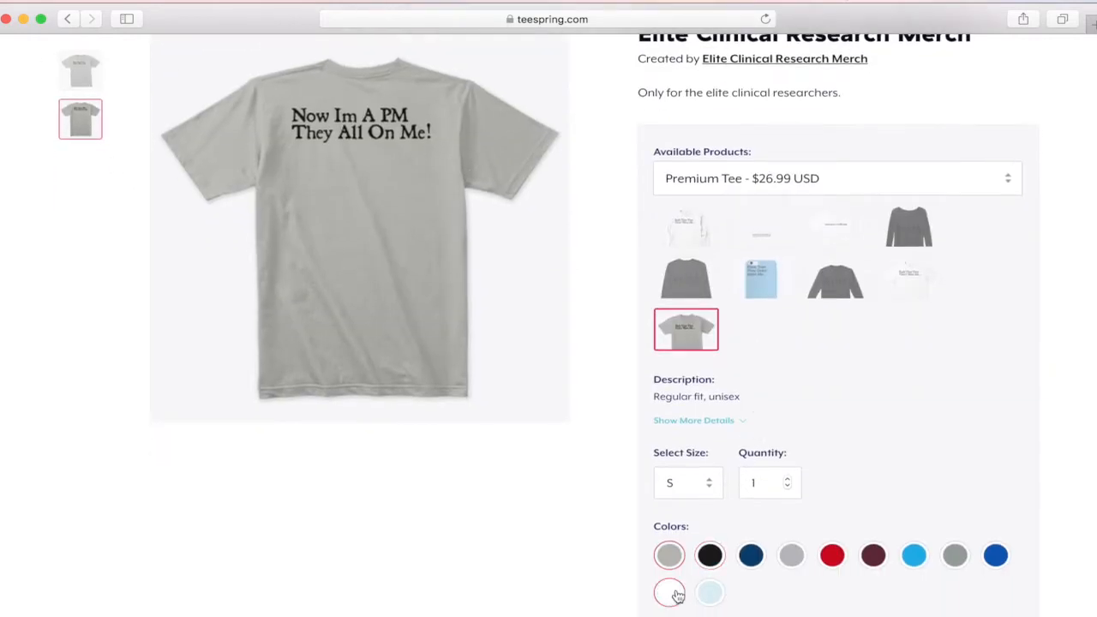
# - Return to the Elite Clinical Research Merch store's All Products listing
pyautogui.click(750, 553)
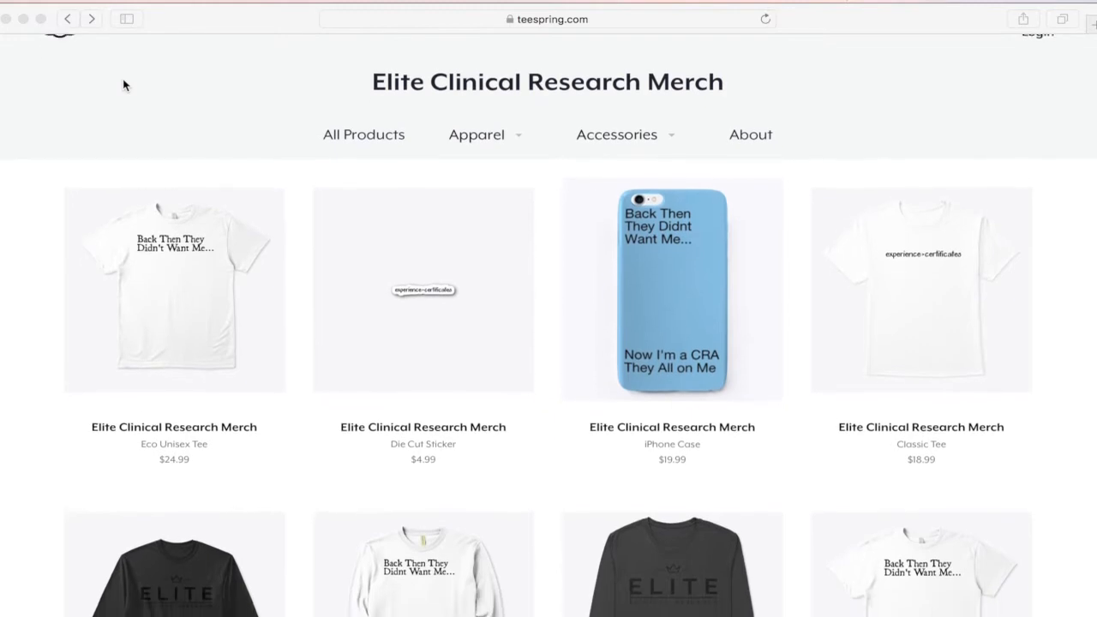
# - View the Eco Unisex Tee product page and its back print
pyautogui.scroll(-3)
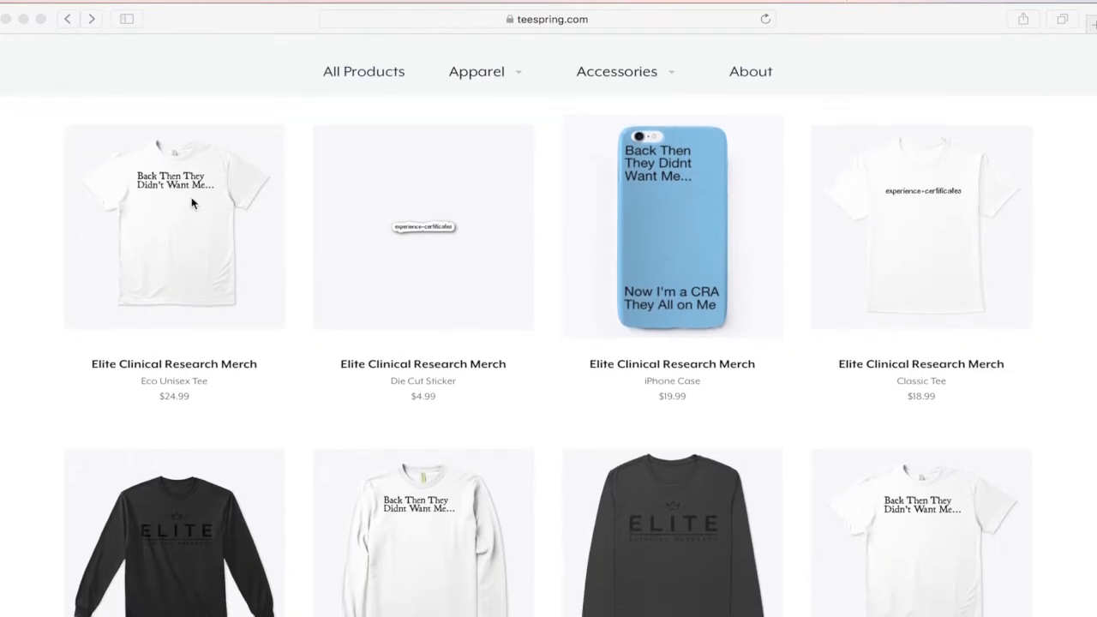
pyautogui.click(175, 227)
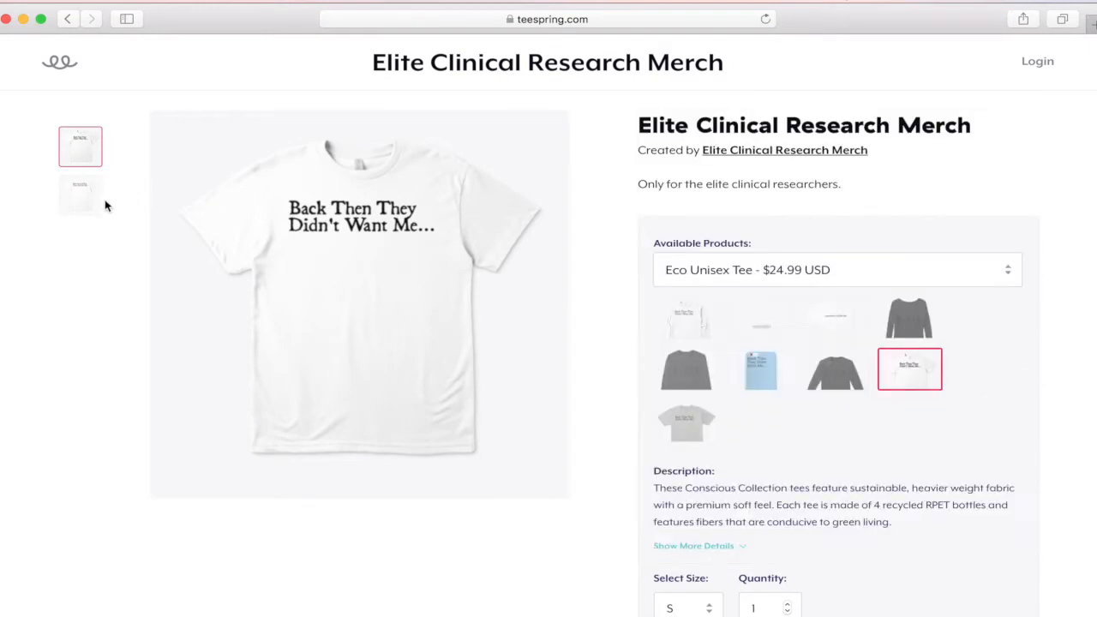
pyautogui.click(79, 196)
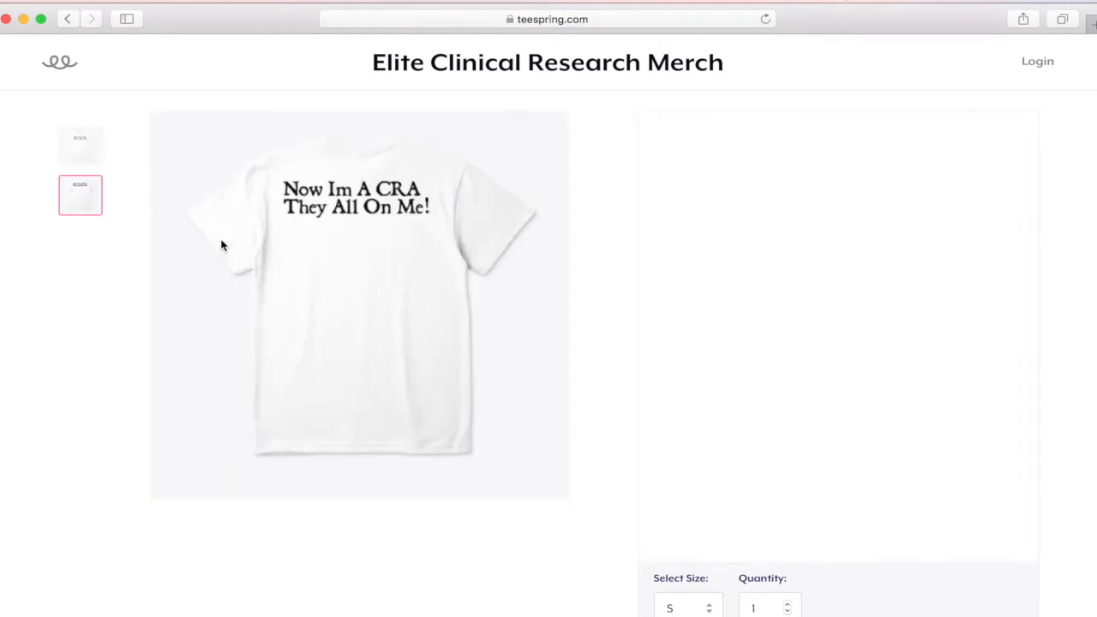
pyautogui.moveTo(391, 227)
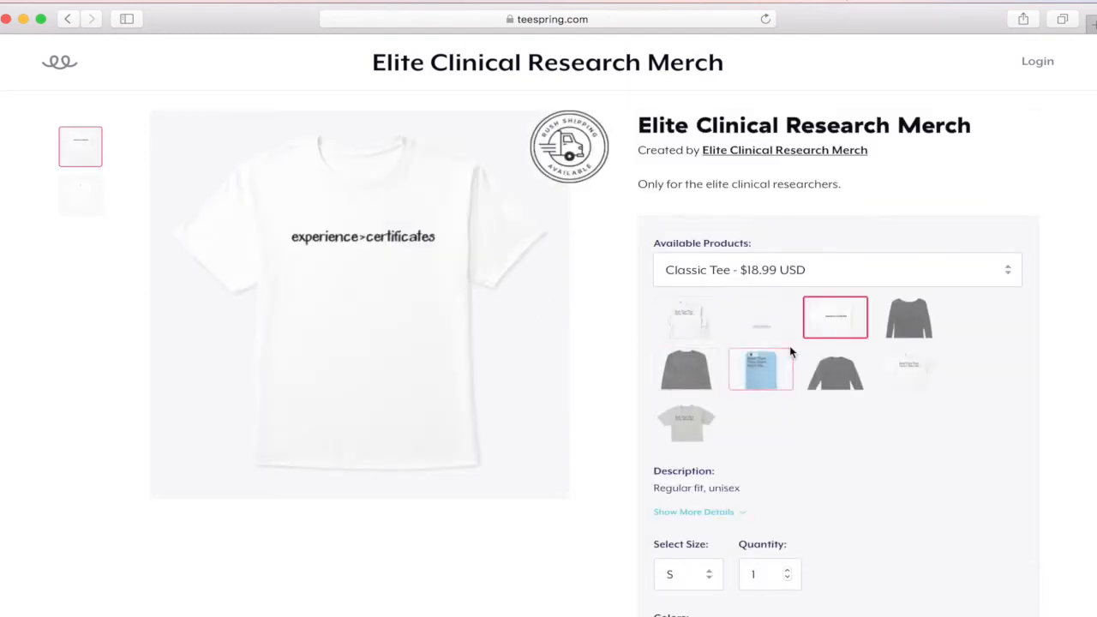
# - Browse the Women's Flowy Long Sleeve, Premium Long Sleeve and orange iPhone Case variants
pyautogui.click(911, 317)
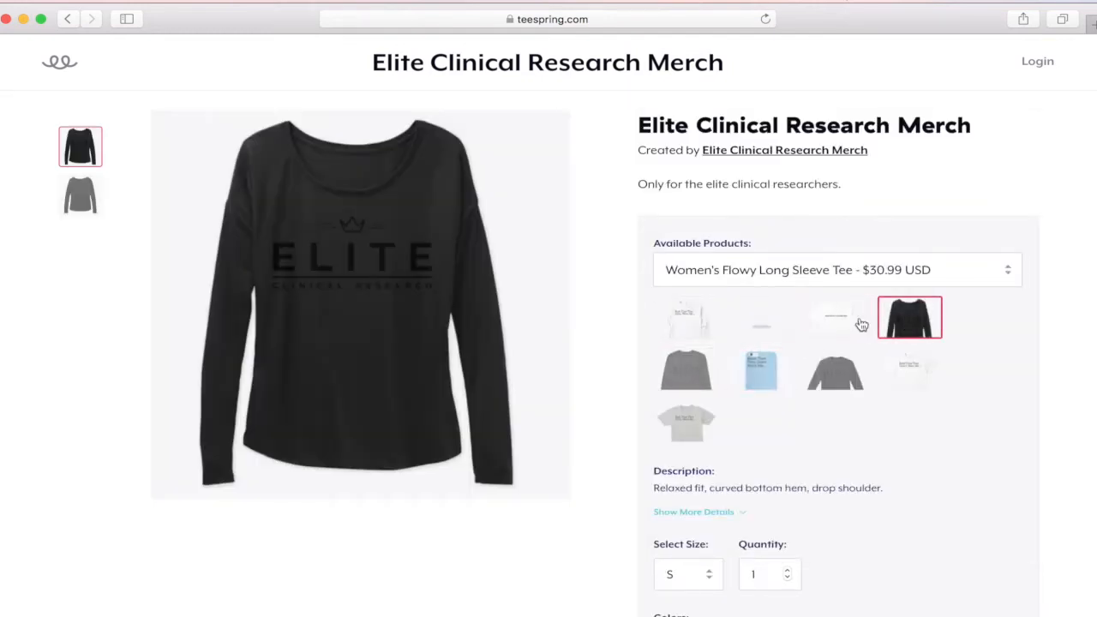
pyautogui.click(686, 369)
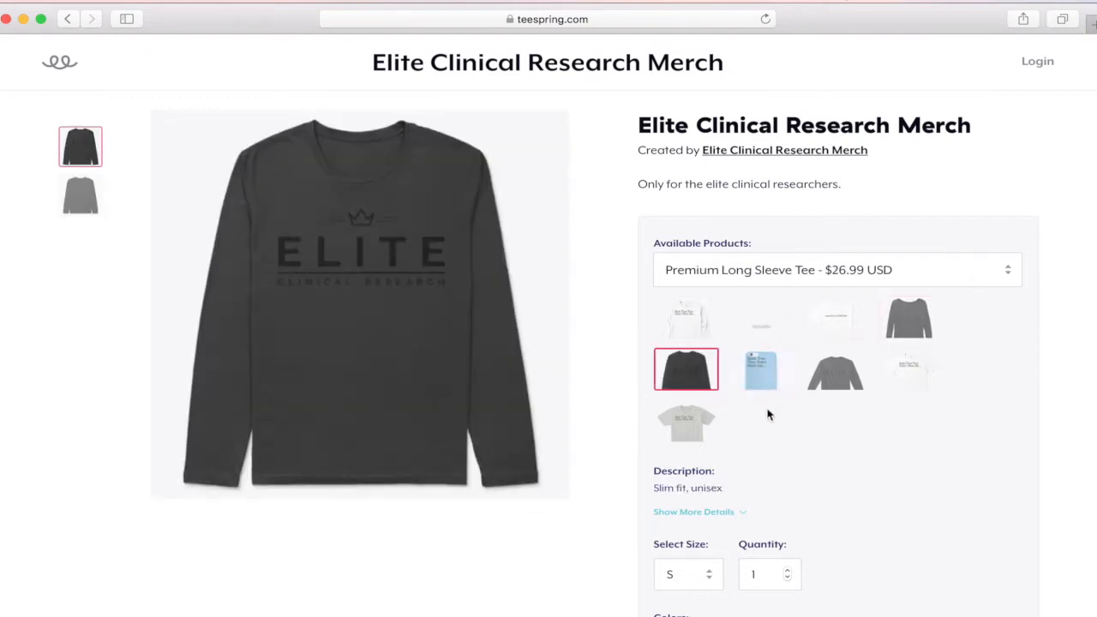
pyautogui.click(761, 370)
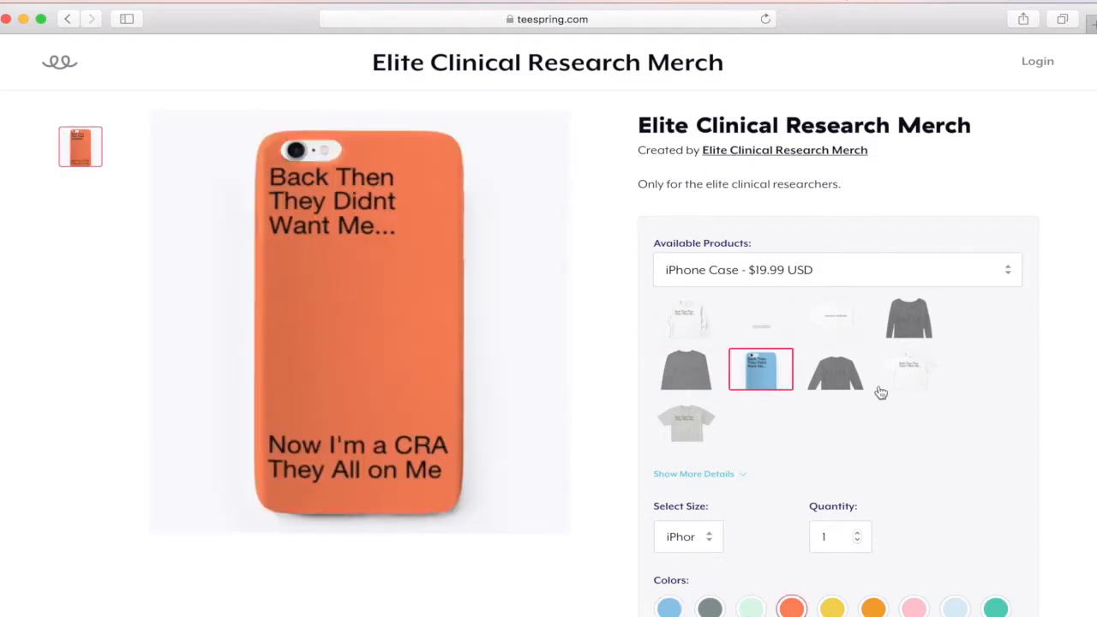
# - View the Eco Unisex Tee's back print, then the Premium Tee's back print, and choose a lighter grey colour
pyautogui.click(913, 371)
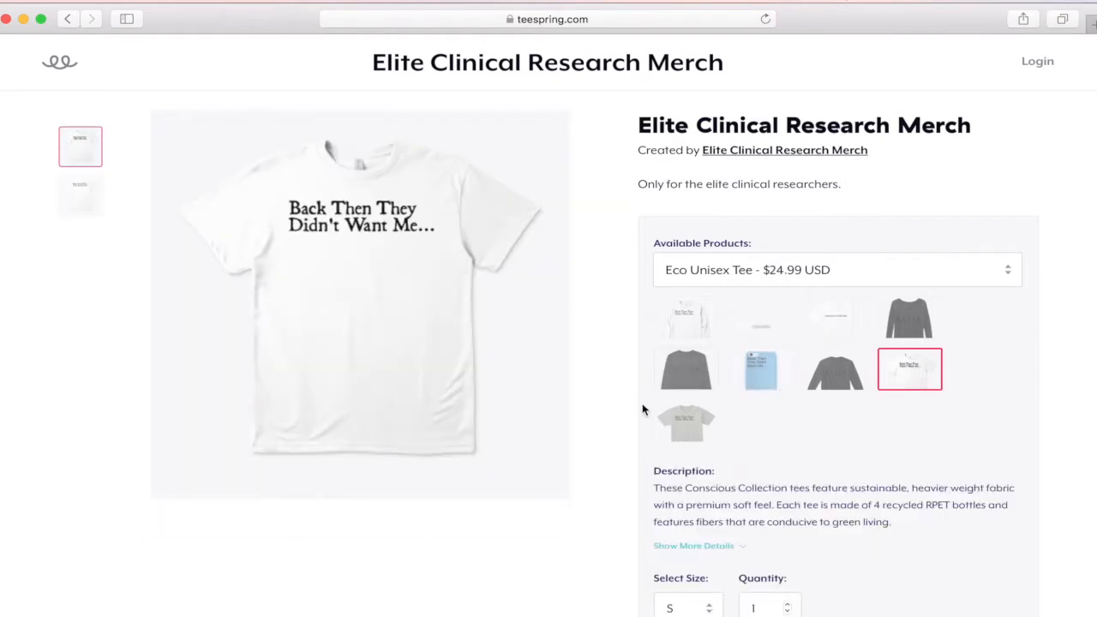
pyautogui.click(79, 196)
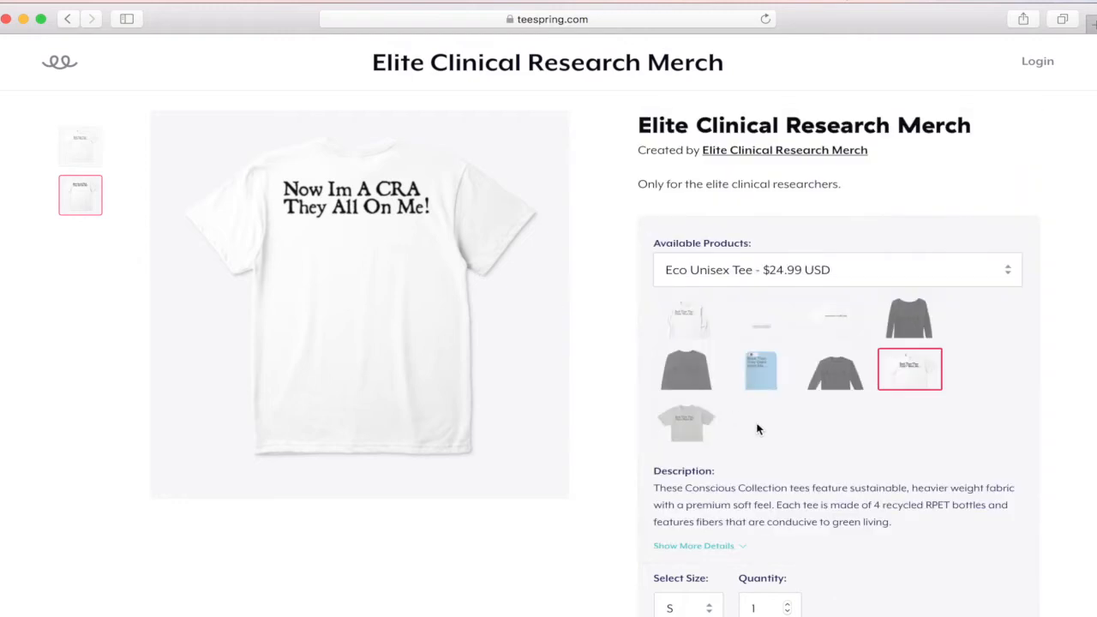
pyautogui.click(686, 422)
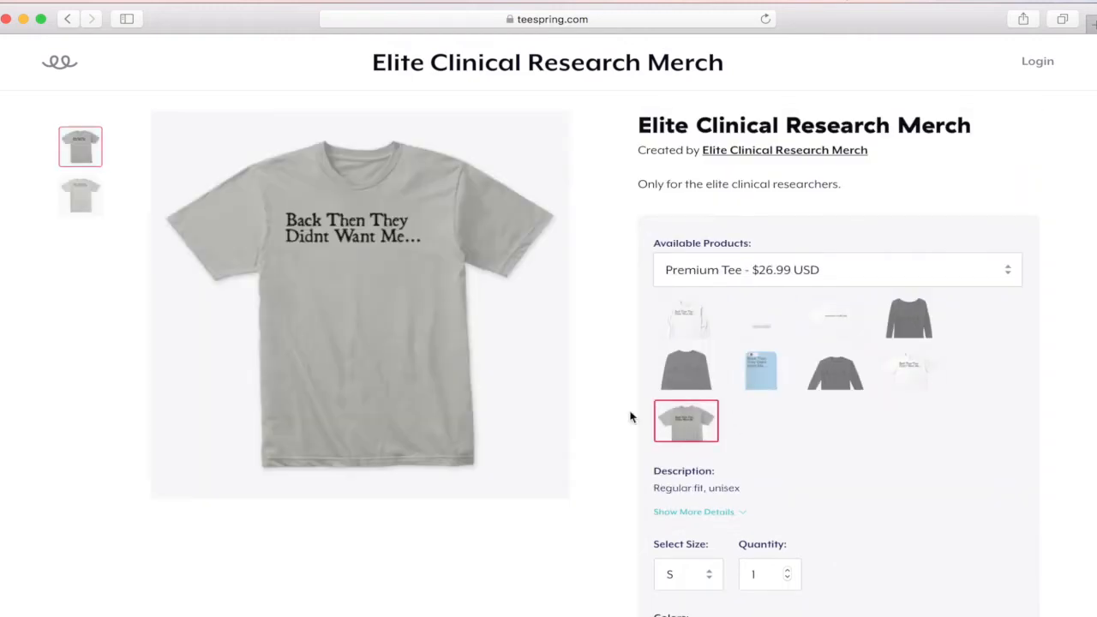
pyautogui.click(79, 196)
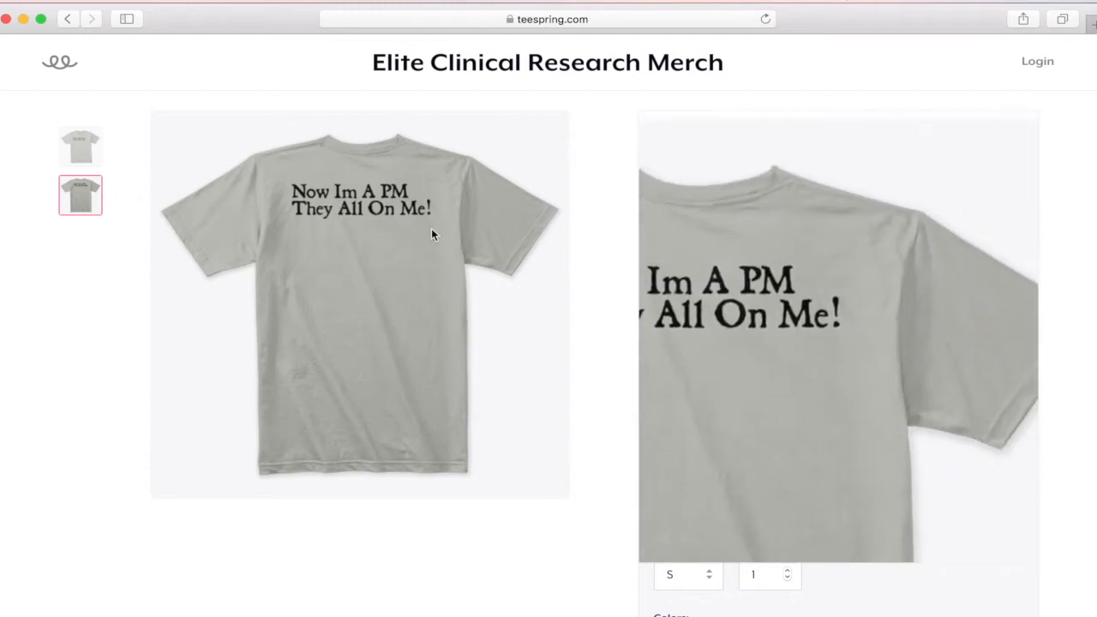
pyautogui.scroll(-3)
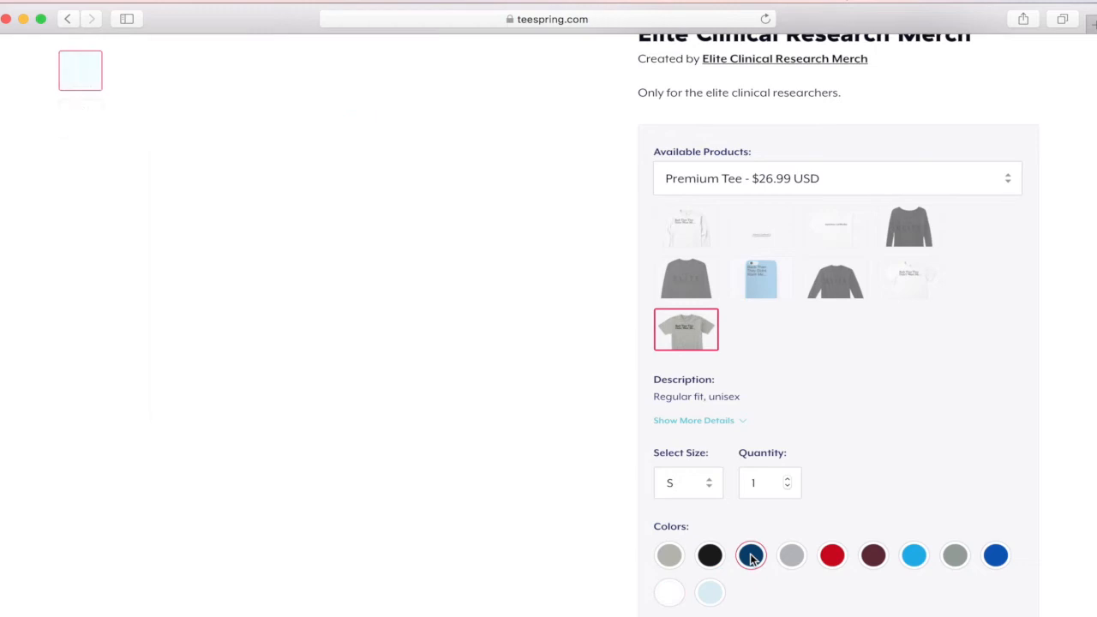
pyautogui.click(789, 552)
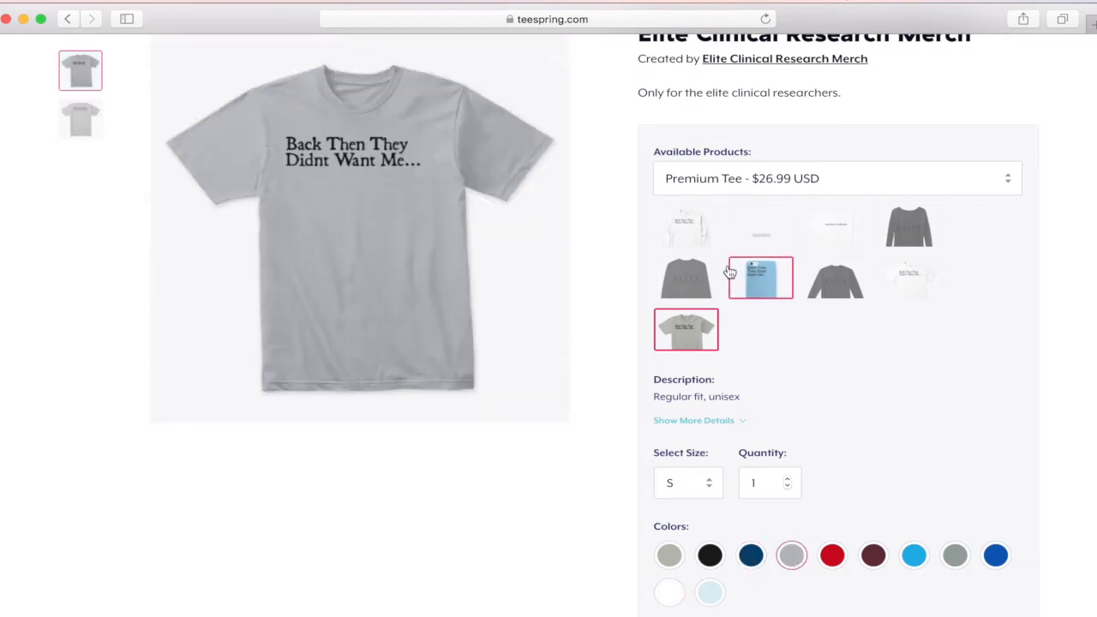